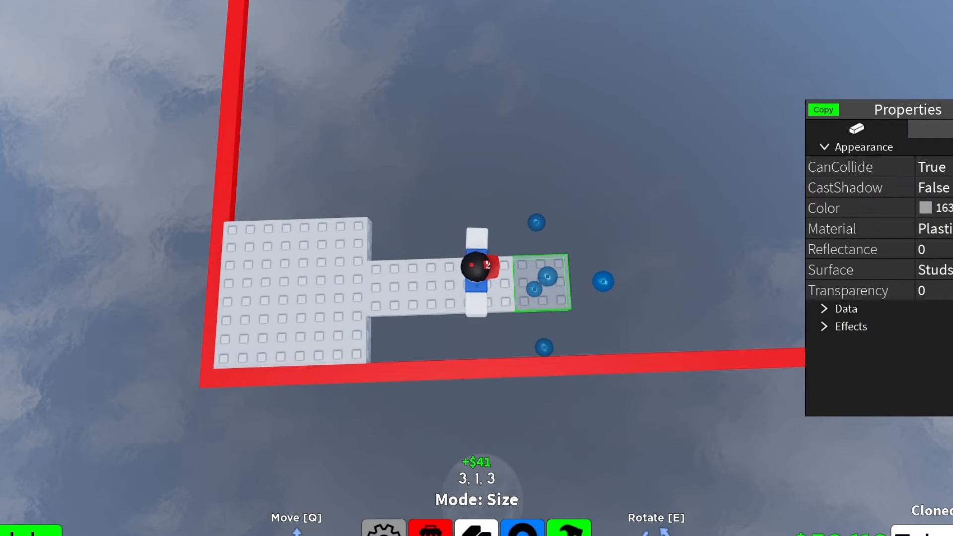
- Select the end block on the narrow strip to begin resizing it
left_click(939, 207)
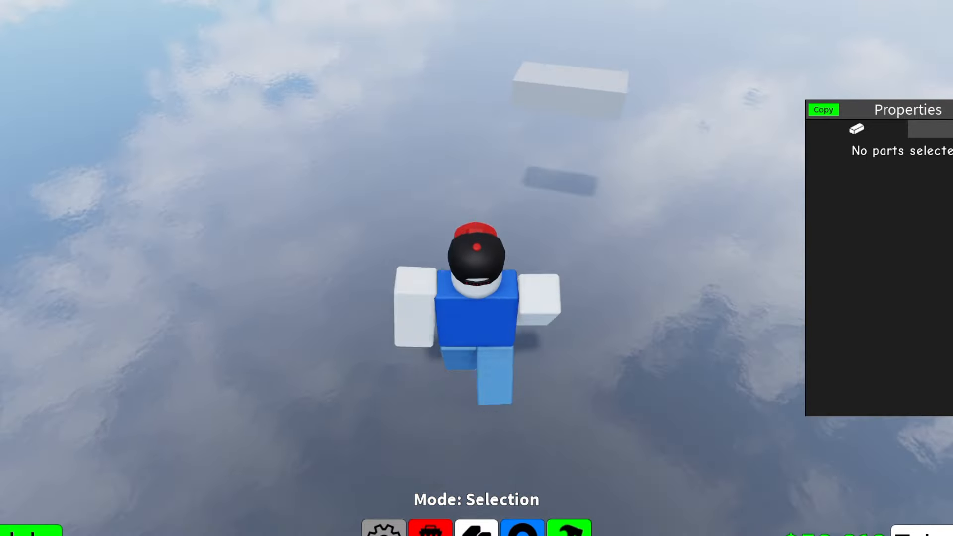
- Select the new floating part and switch to the Size tool to resize it
left_click(566, 86)
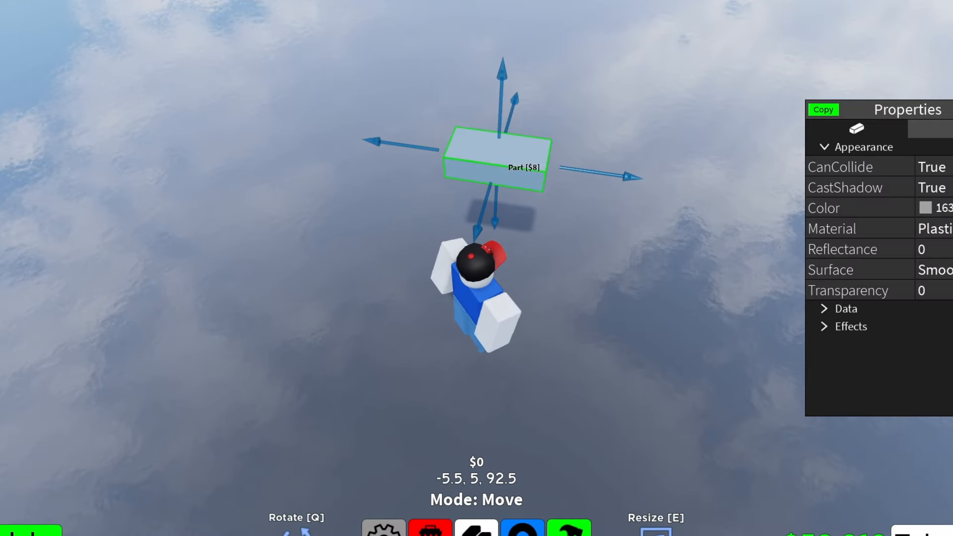
key("e")
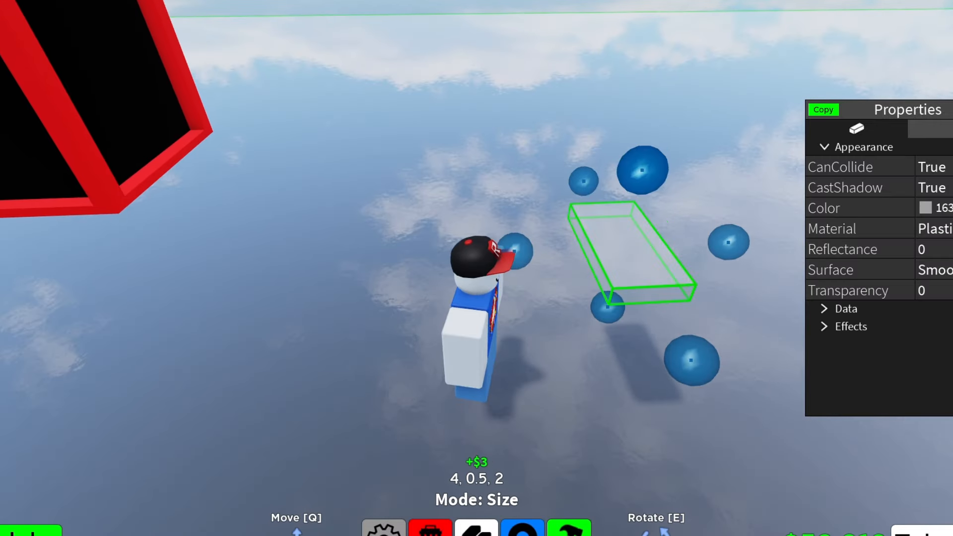